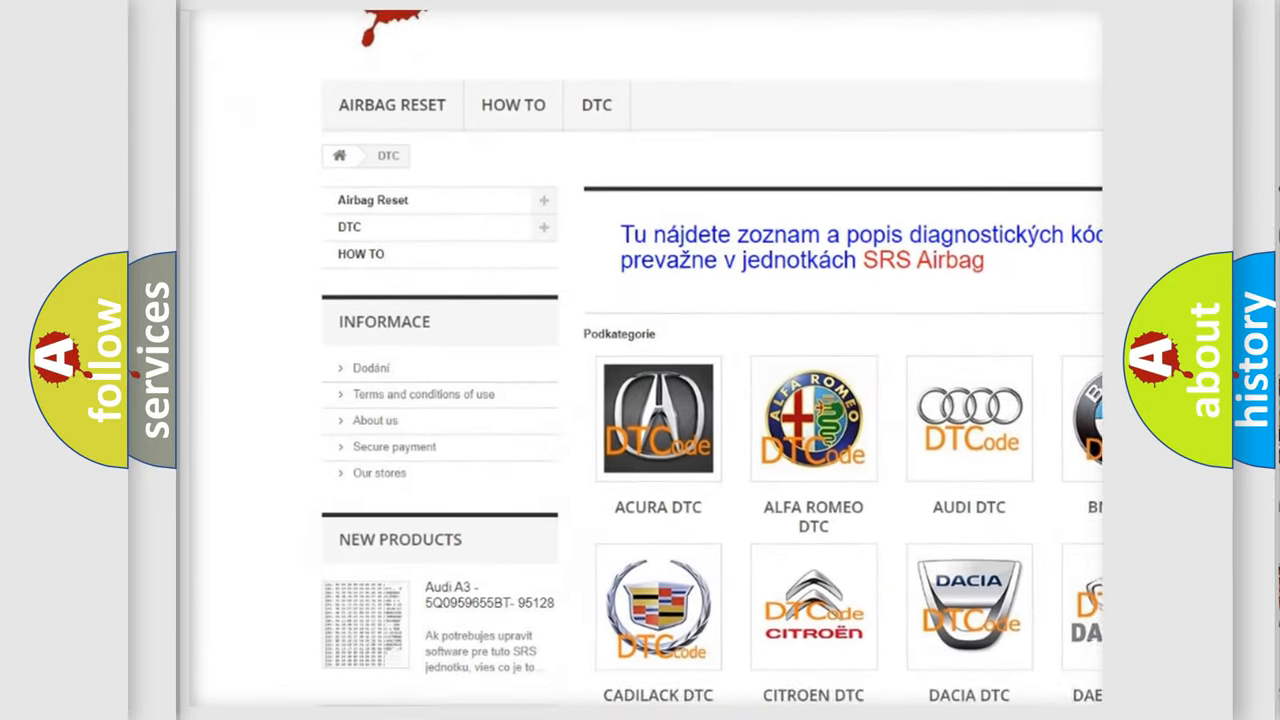
scroll(down, 3)
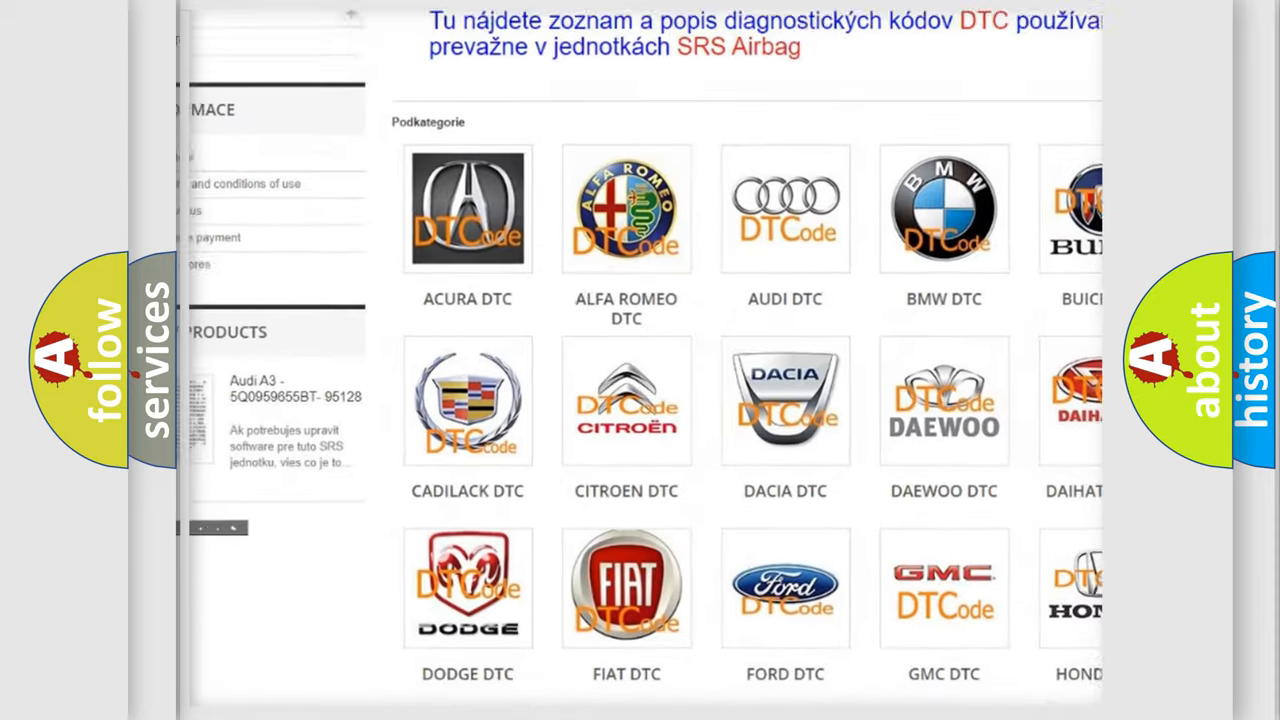
scroll(down, 3)
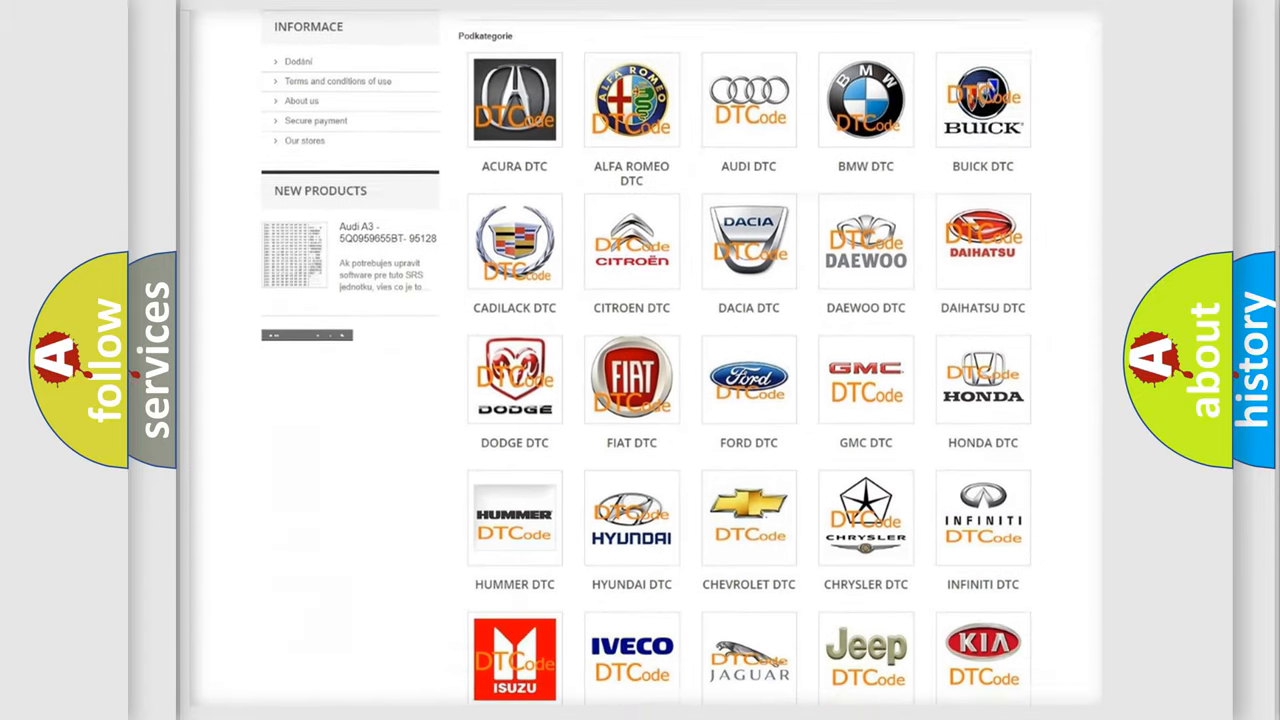
scroll(down, 3)
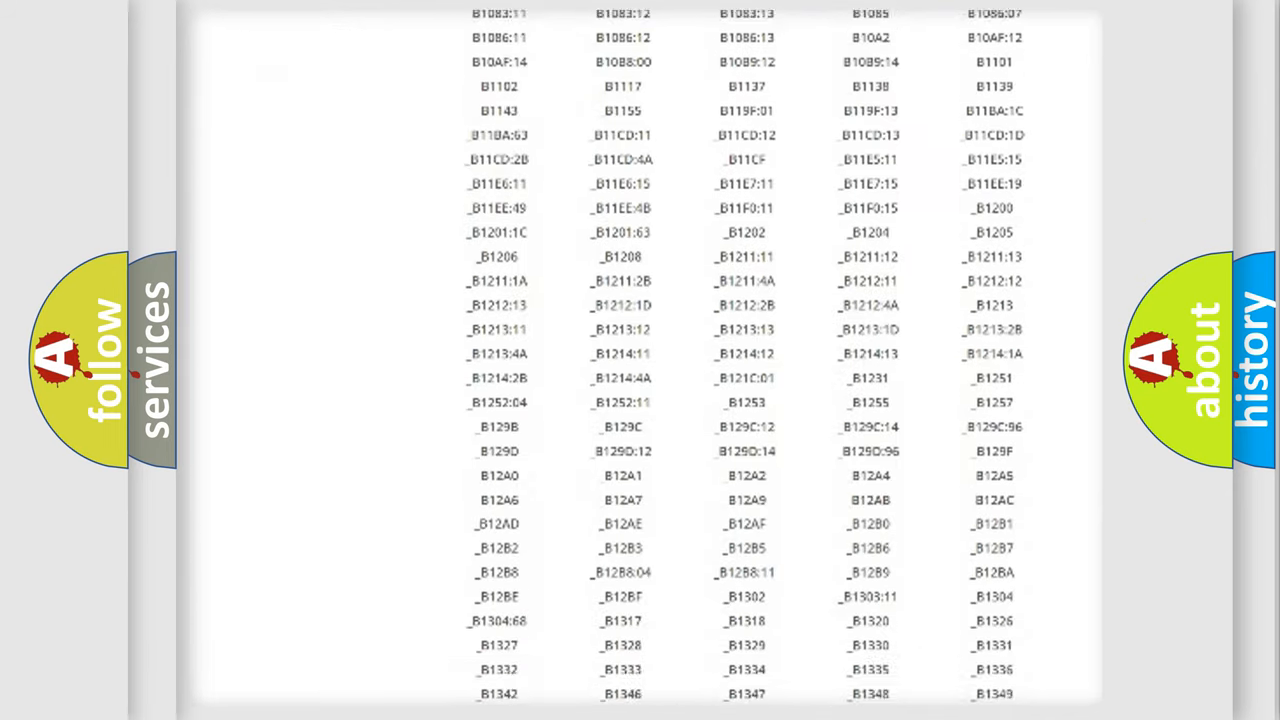
scroll(down, 3)
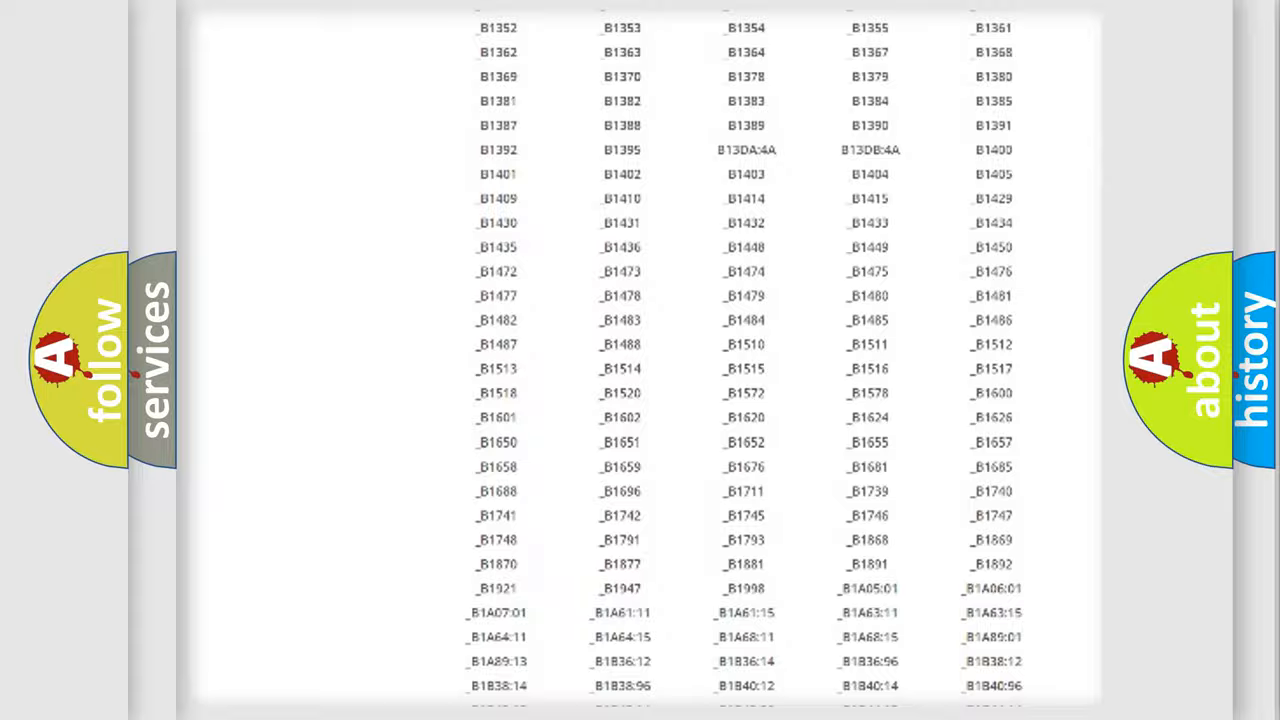